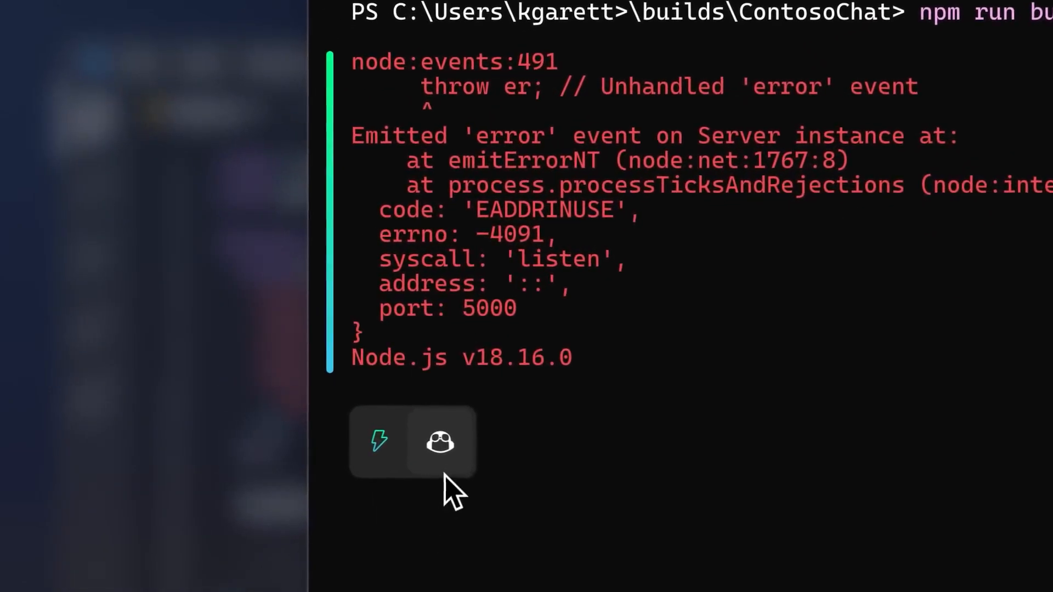
Ask GitHub Copilot in Terminal what the Node.js error output means
left_click(441, 441)
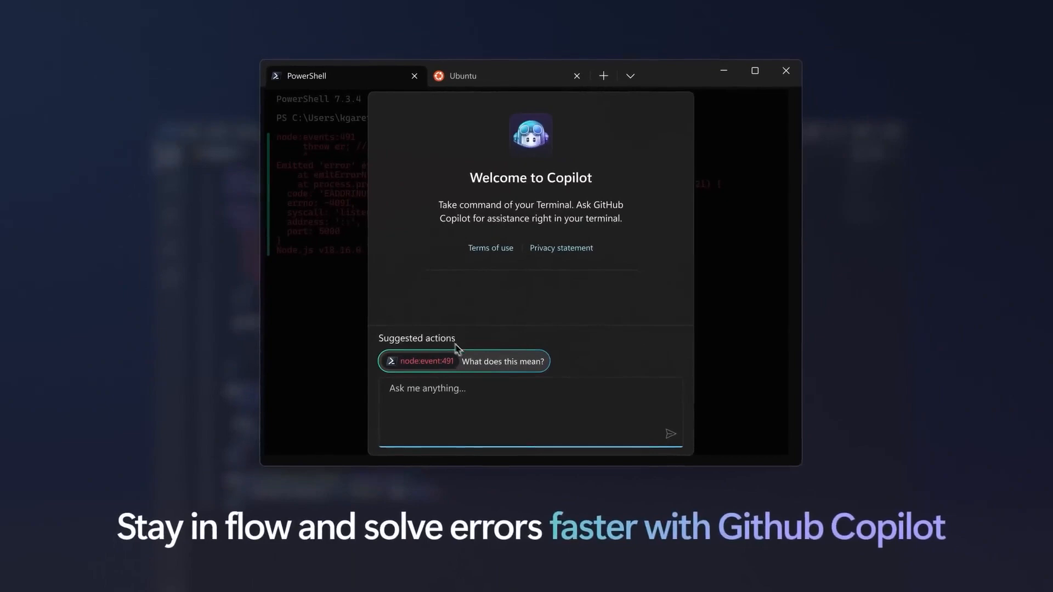
left_click(463, 361)
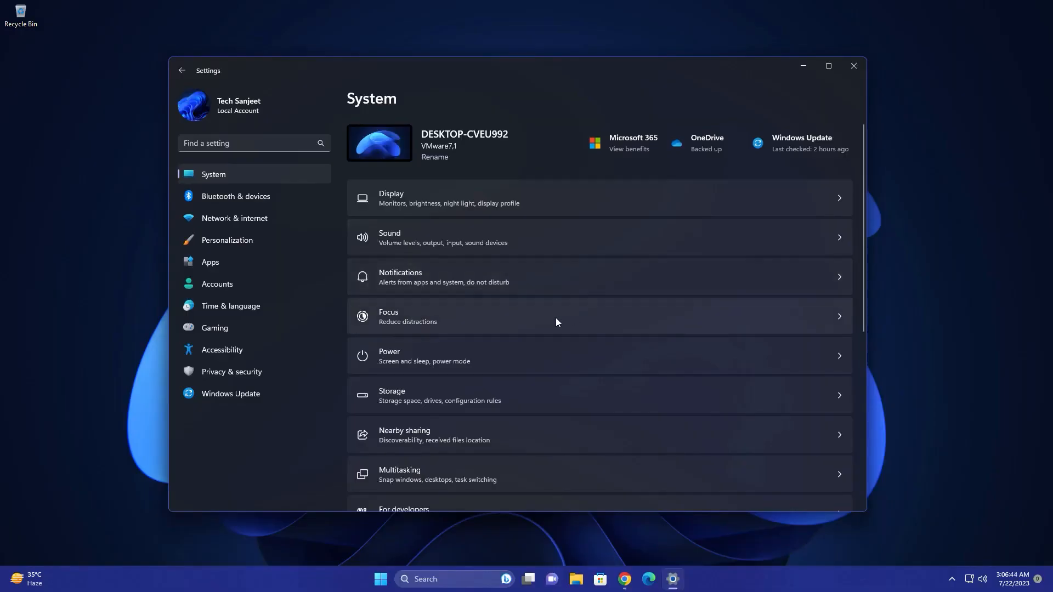
mouse_move(254, 262)
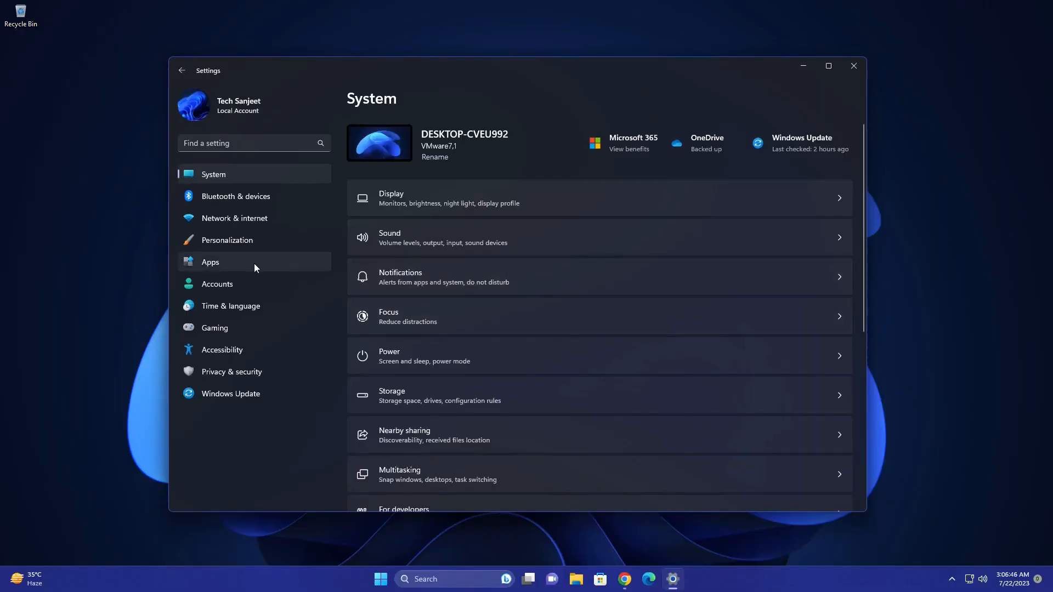
Under Personalization > Dynamic Lighting, raise brightness to about half, leaving Effects on Solid Color
left_click(227, 241)
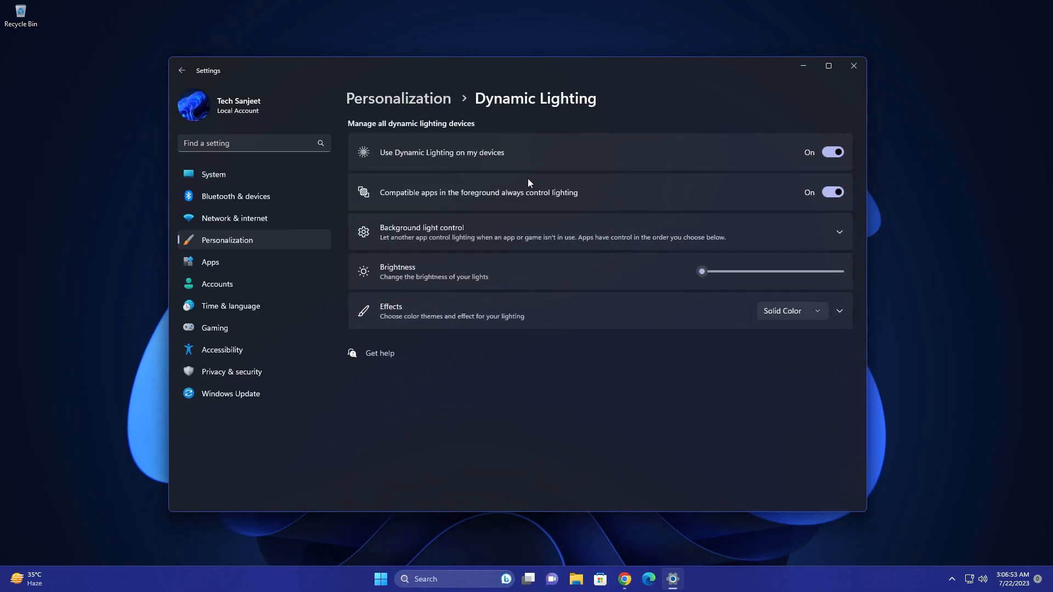
mouse_move(750, 180)
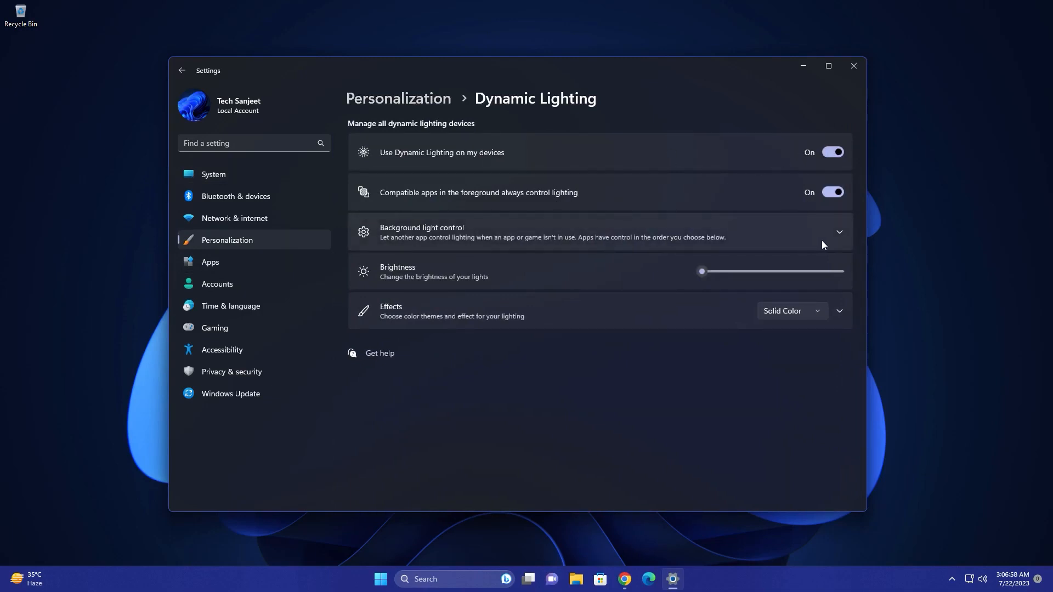
left_click(838, 231)
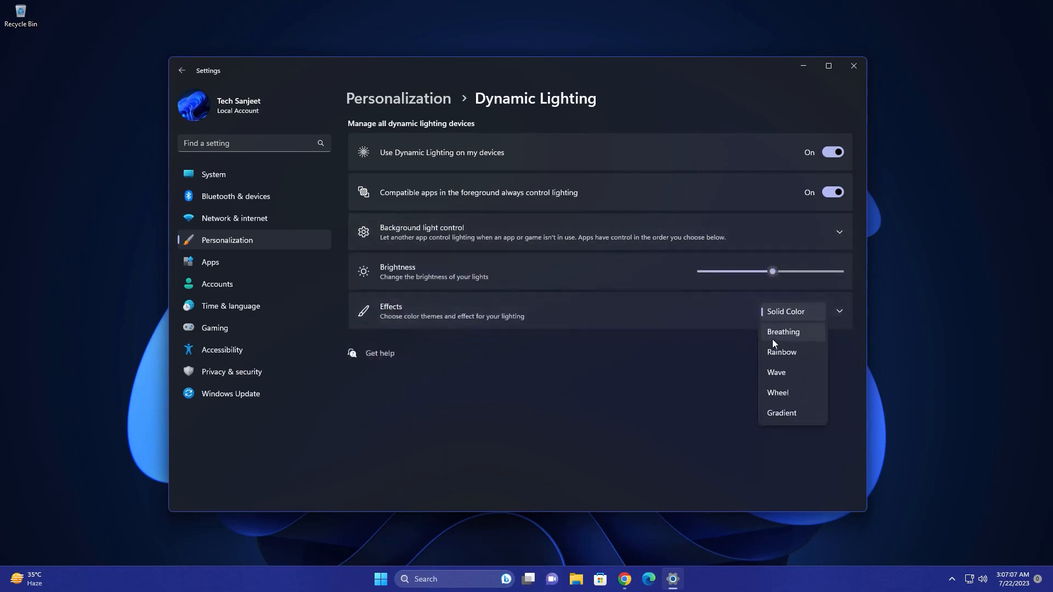
mouse_move(778, 342)
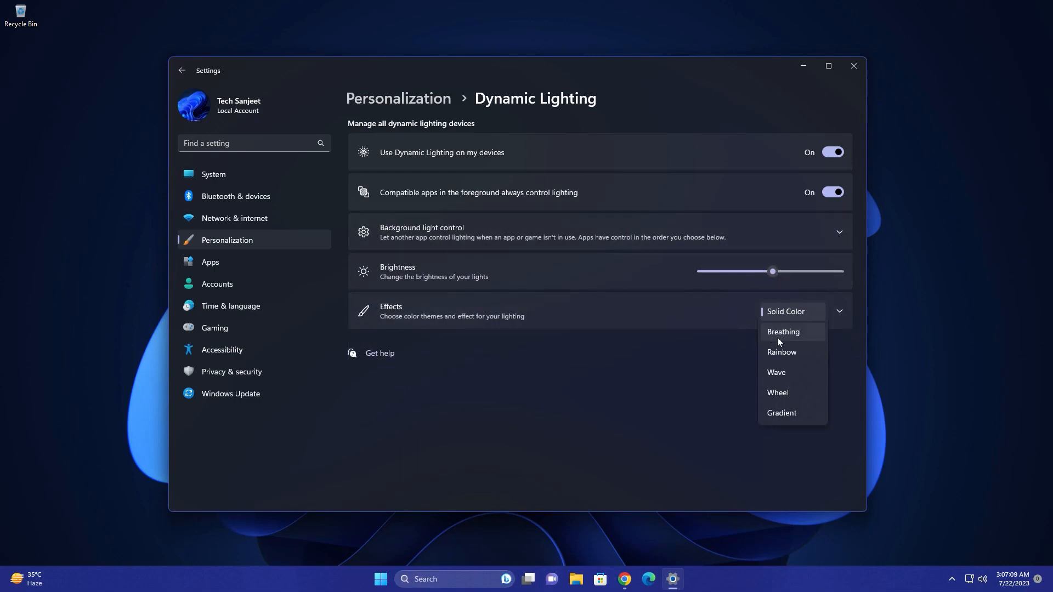
mouse_move(779, 388)
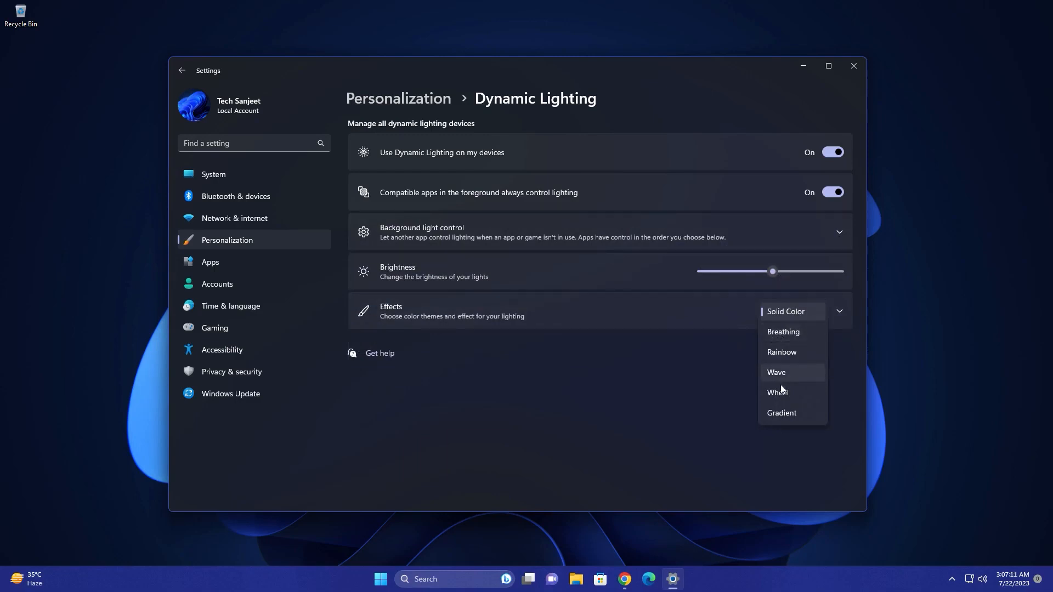
left_click(839, 311)
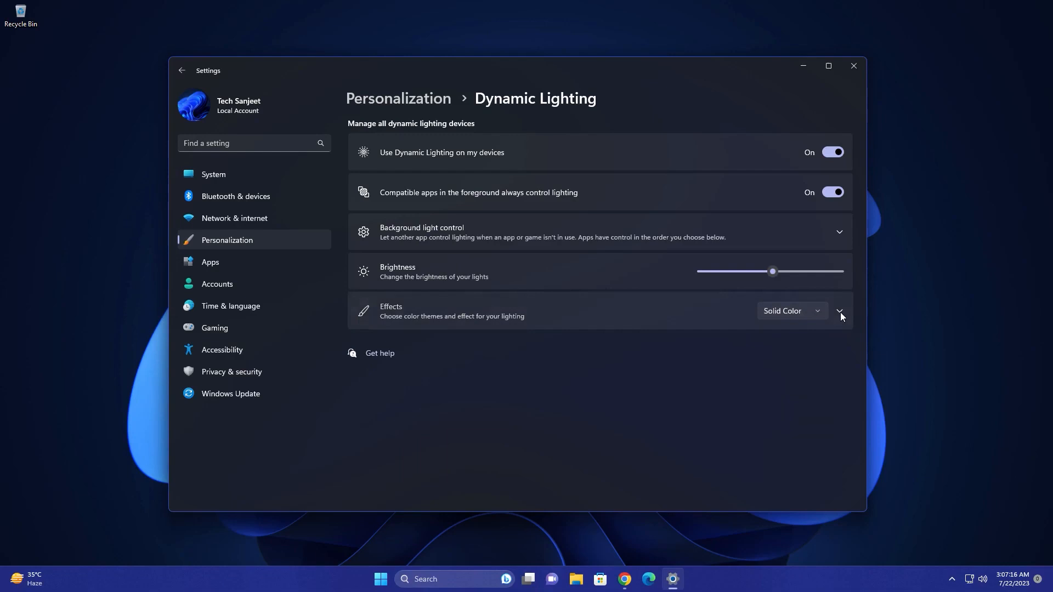
left_click(838, 310)
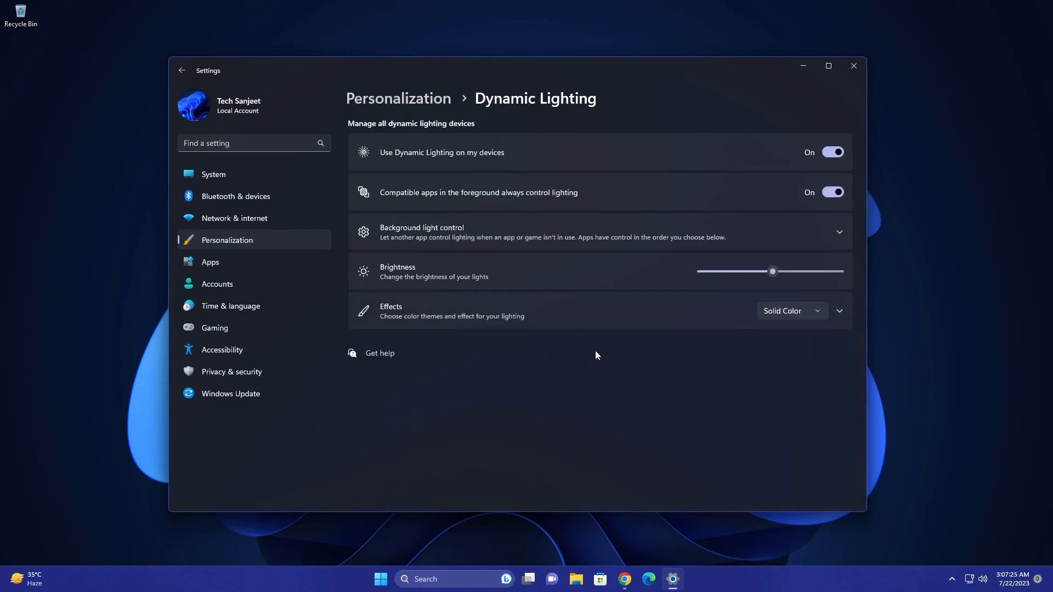
mouse_move(611, 267)
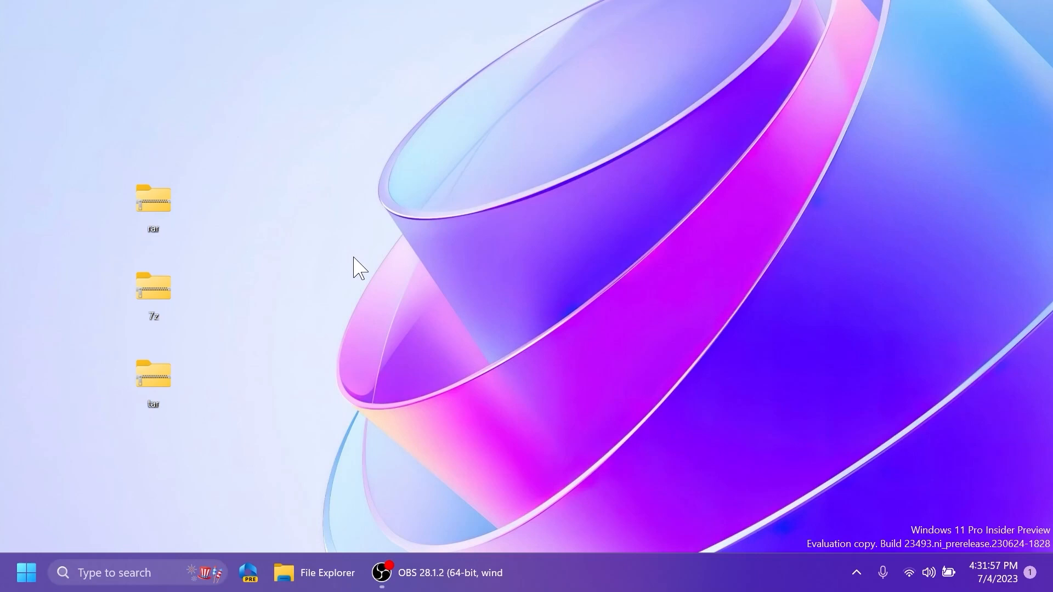
mouse_move(344, 268)
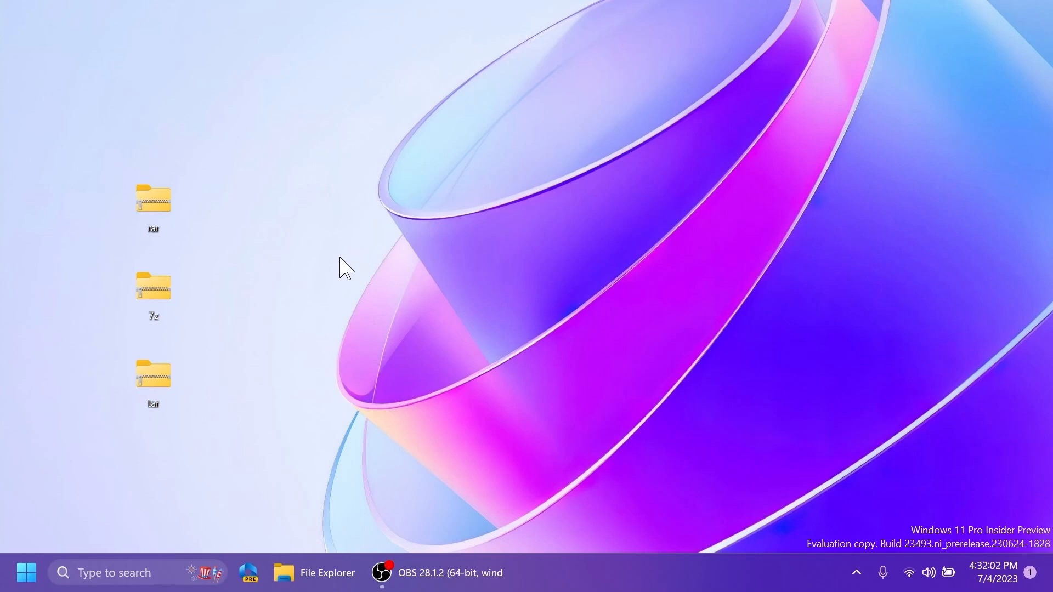
mouse_move(253, 245)
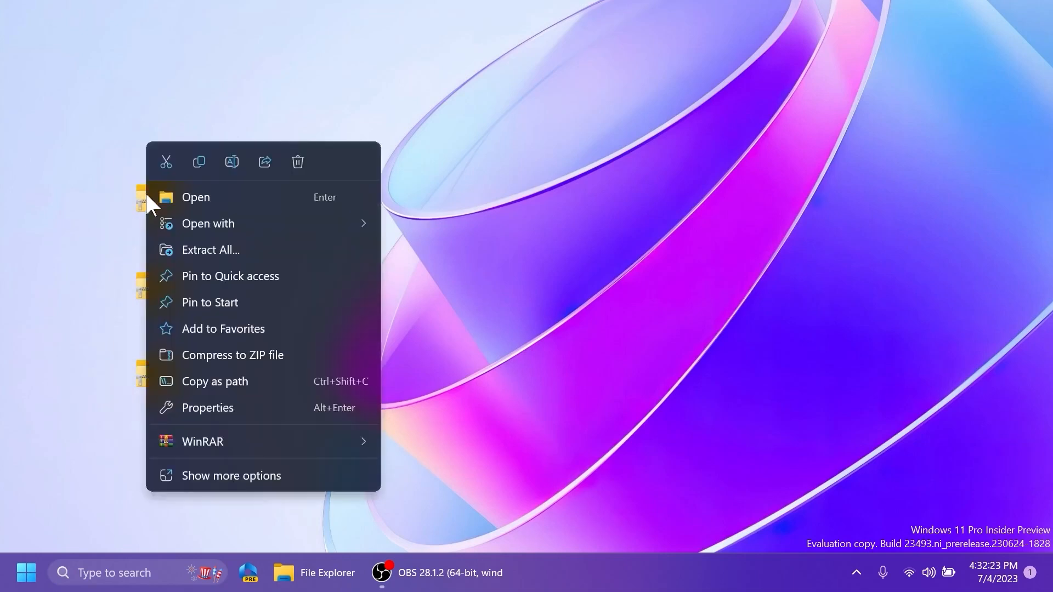
left_click(207, 408)
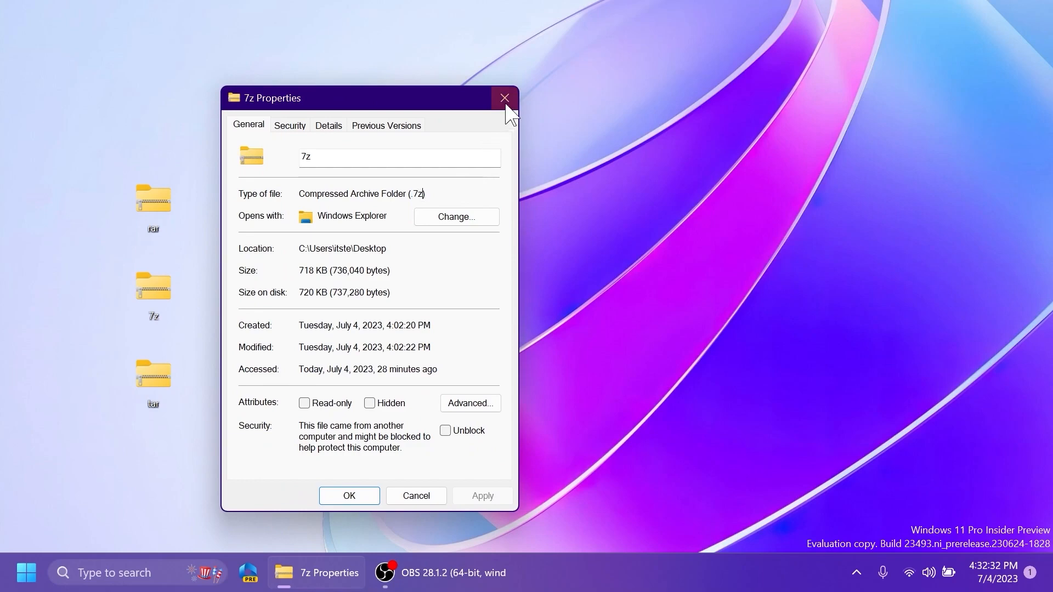
left_click(505, 98)
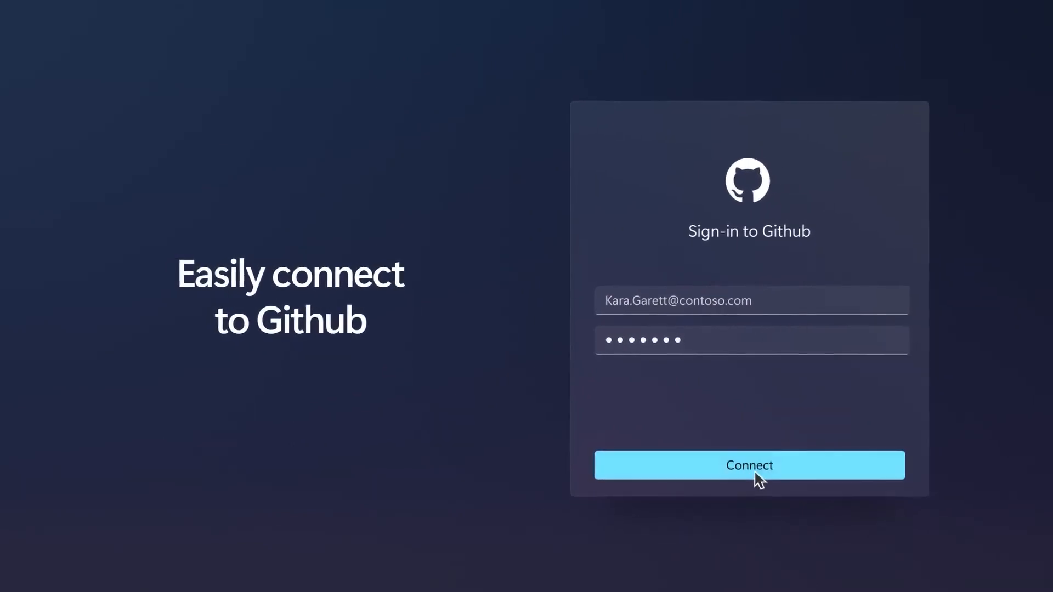
Connect the GitHub account and start the ContosoChat repository setup from its summary
left_click(748, 465)
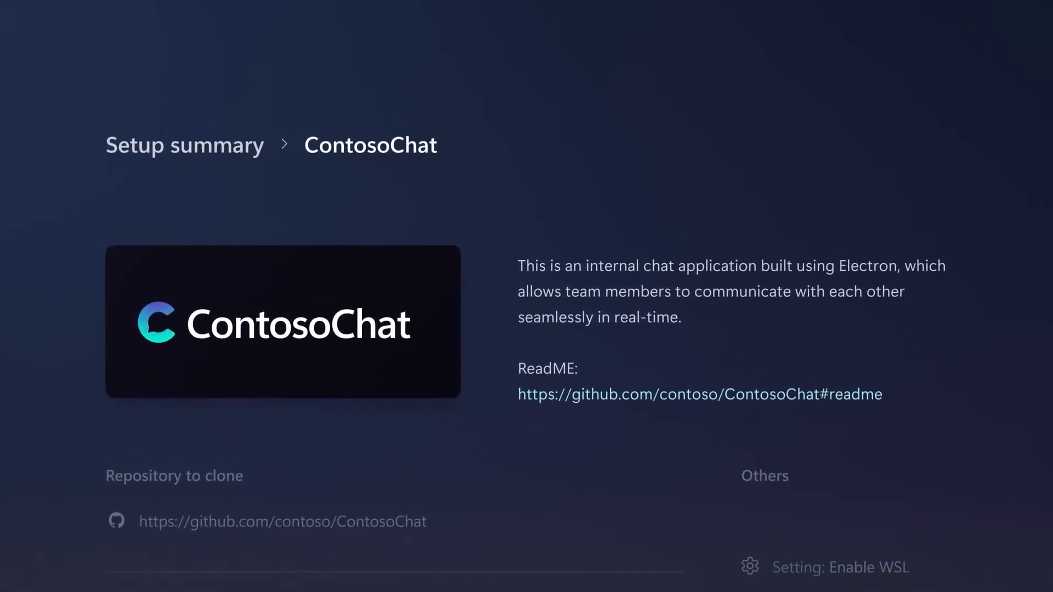
scroll("down", 3)
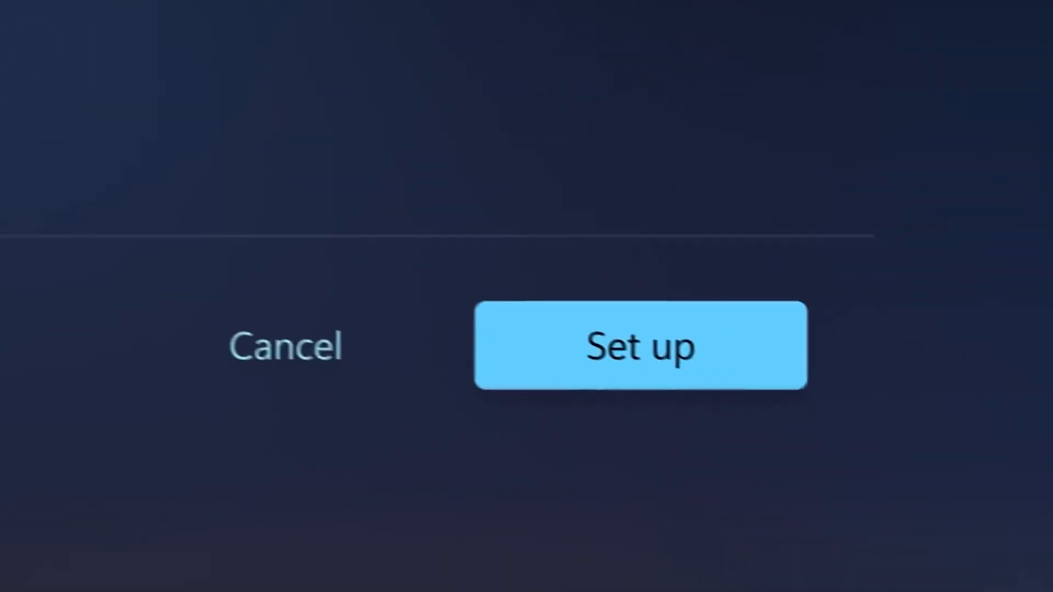
left_click(639, 345)
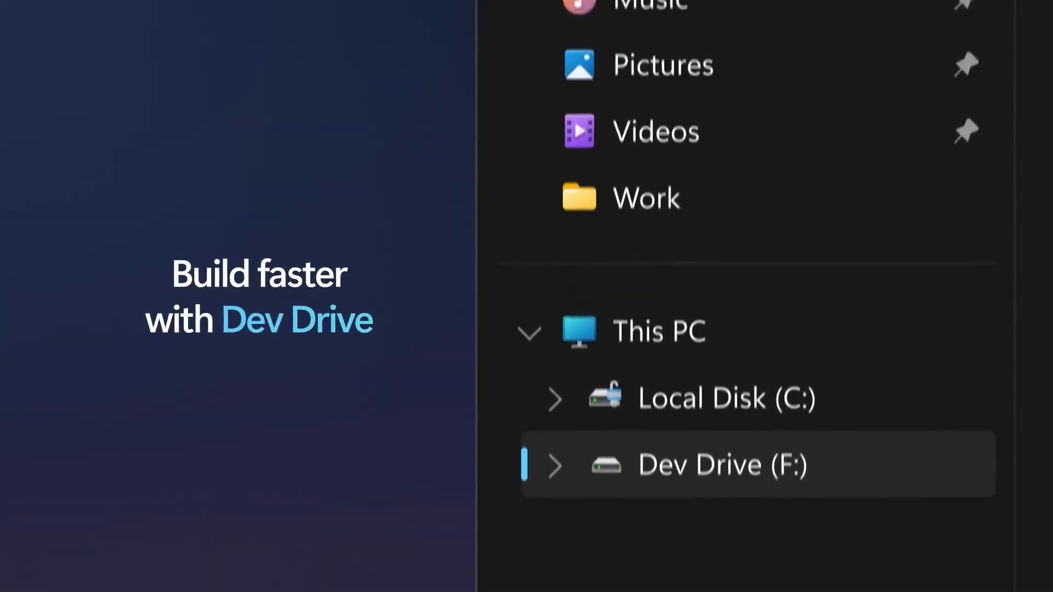
scroll("up", 3)
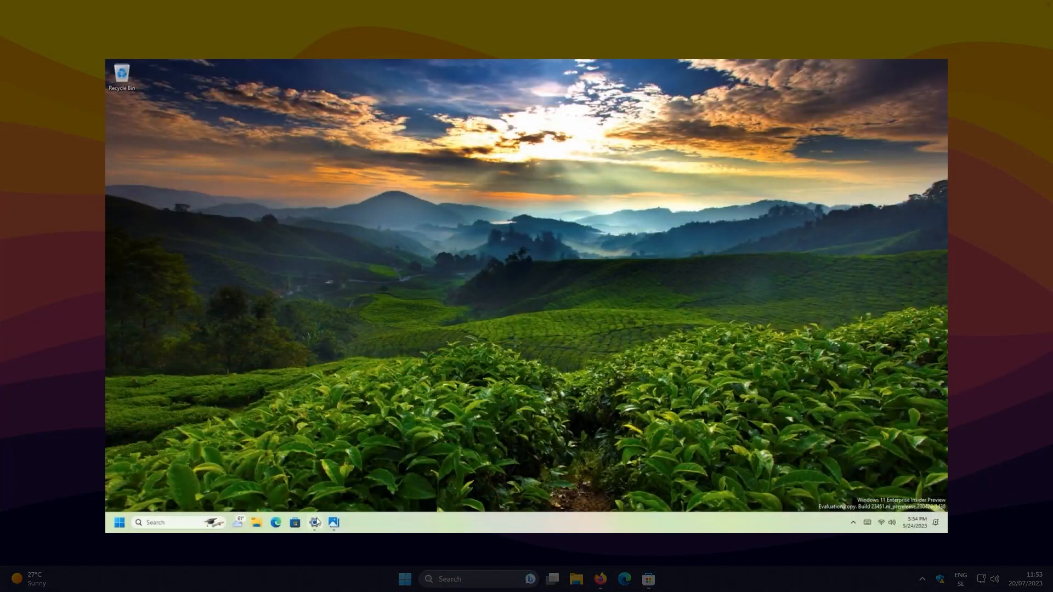
Animate the tea-field background with the DesktopVisual depth demo, then bring up Lively Wallpaper's AI Depth dialog
left_click(315, 522)
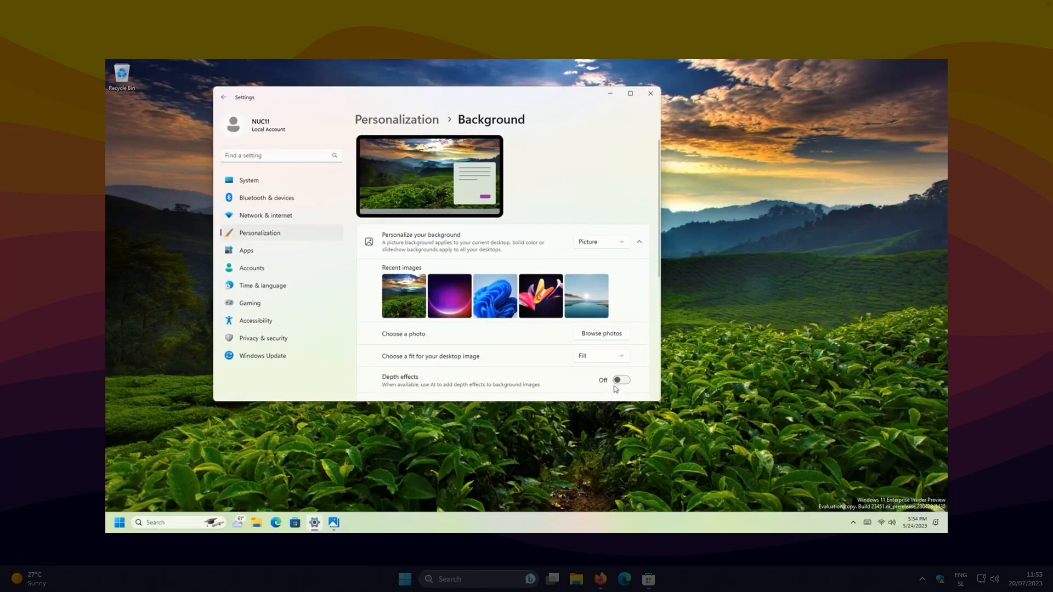
left_click(620, 379)
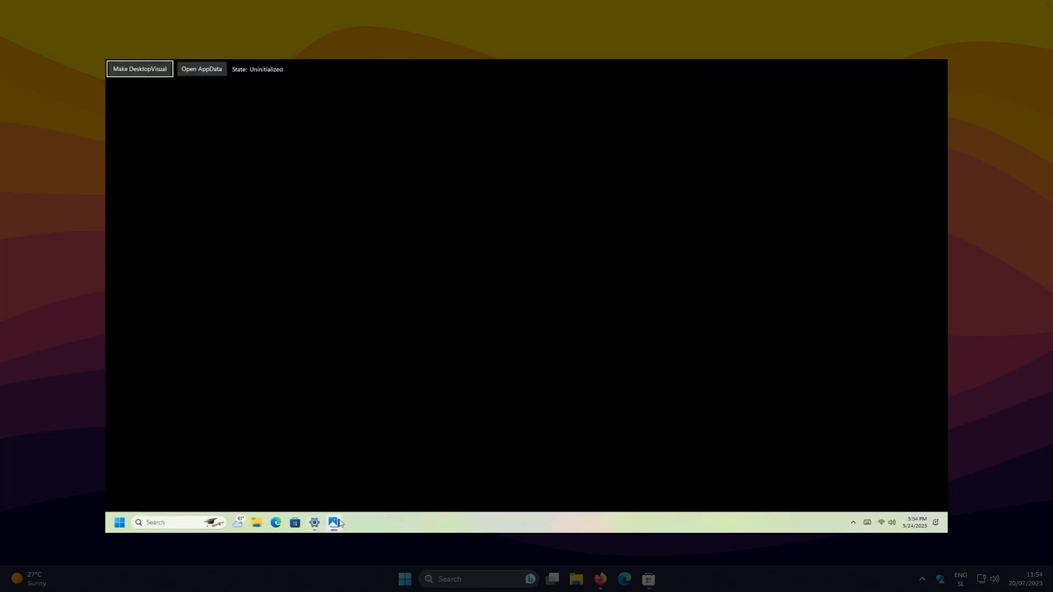
left_click(139, 68)
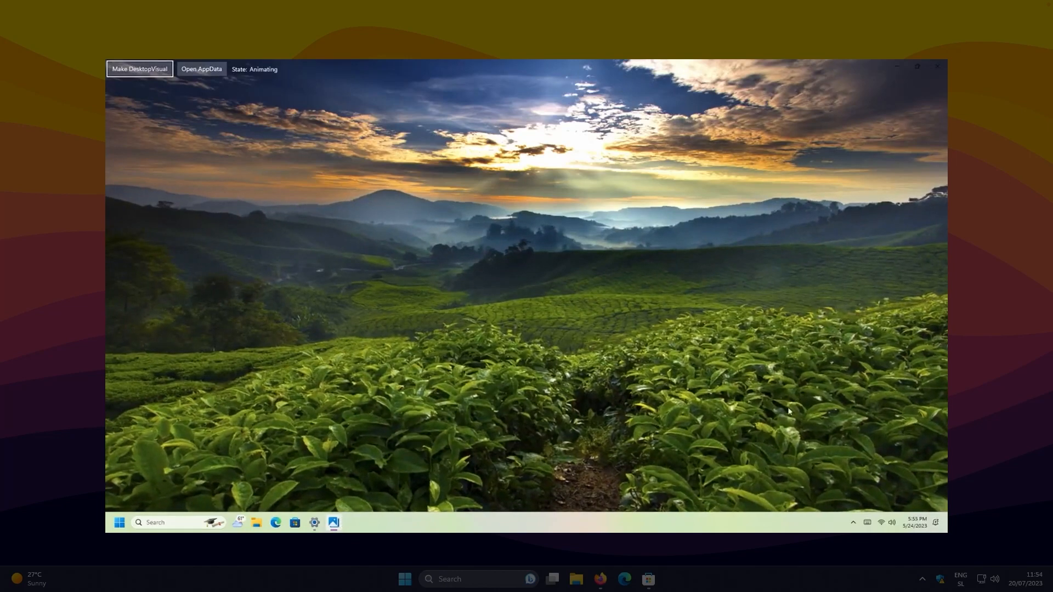
mouse_move(158, 271)
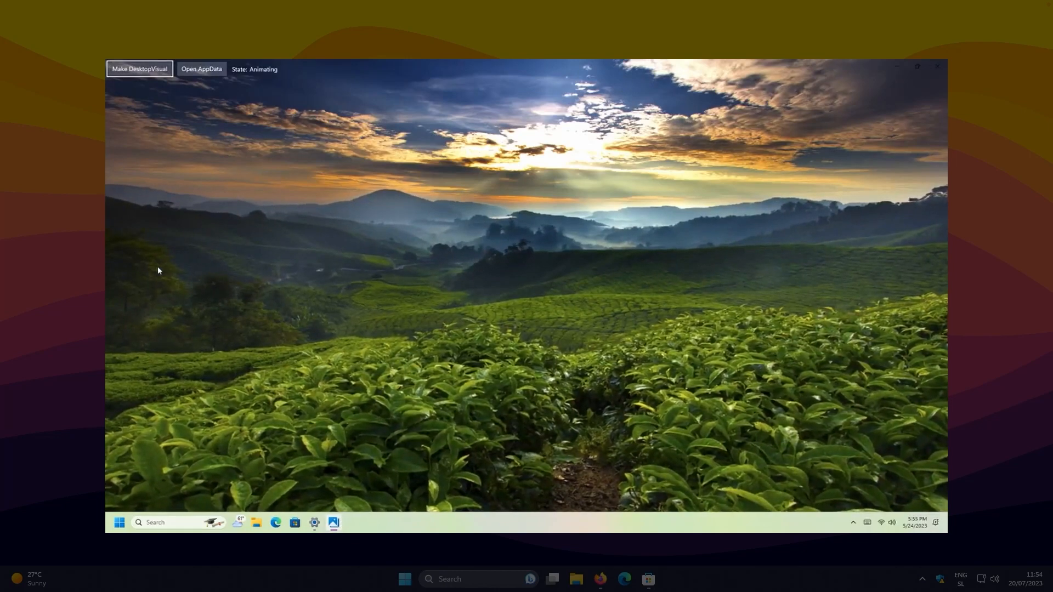
left_click(937, 67)
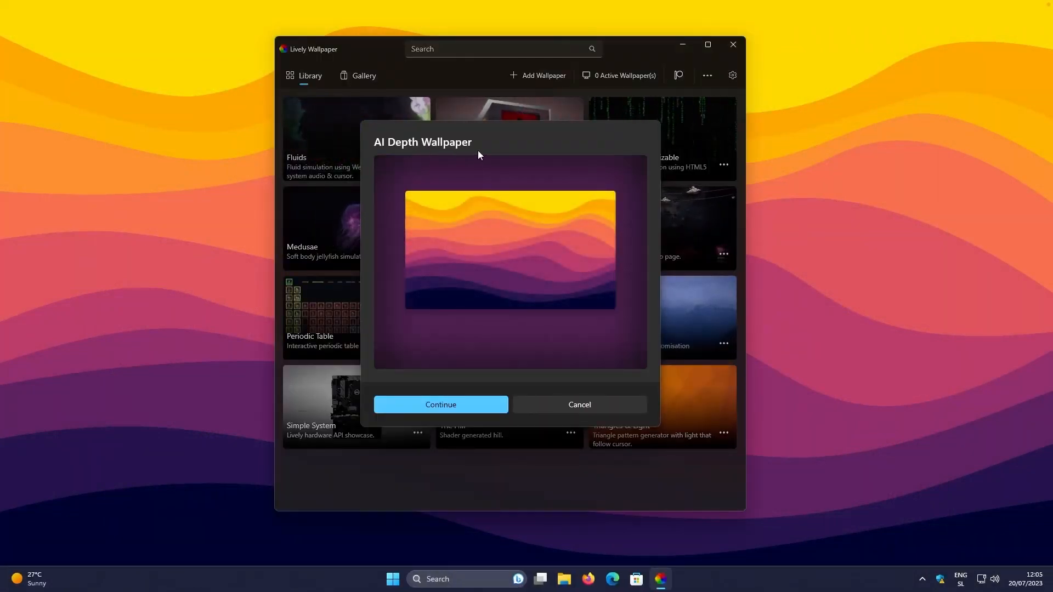
mouse_move(486, 214)
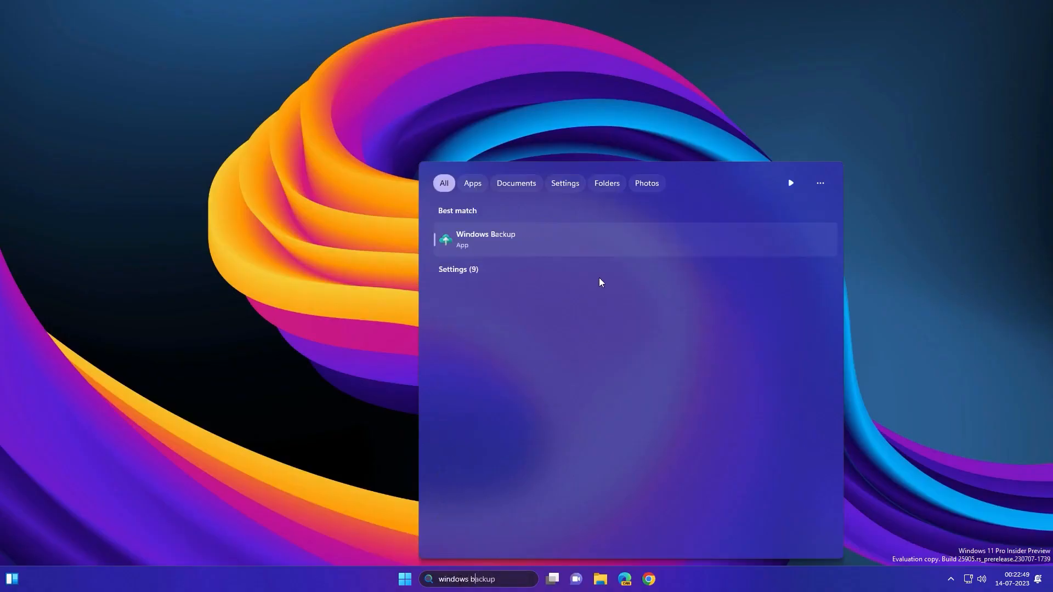
Launch Windows Backup and expand Folders, Apps and Settings to see their backed-up status
left_click(484, 239)
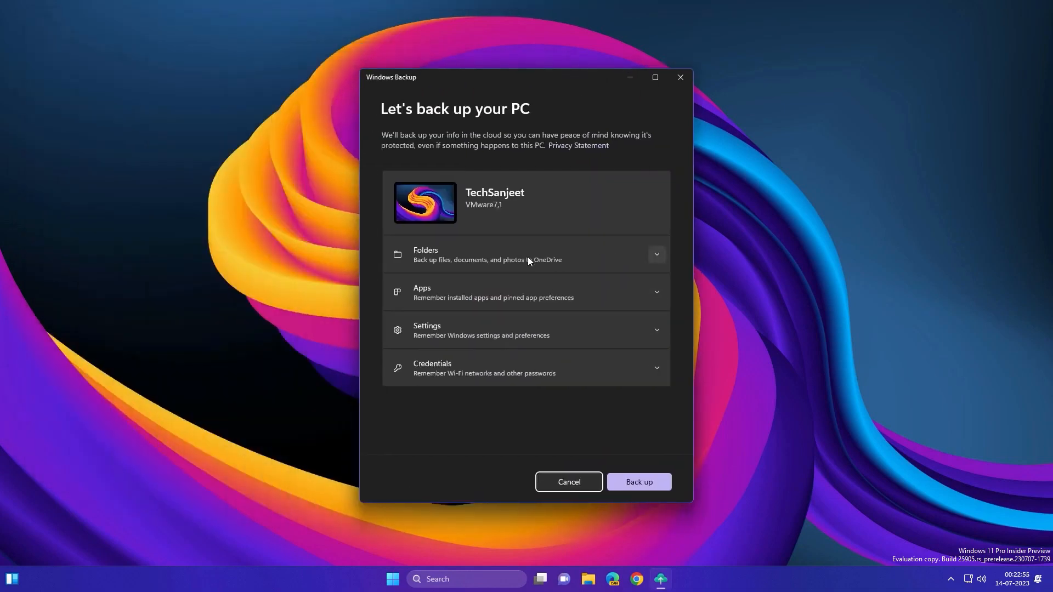
left_click(656, 257)
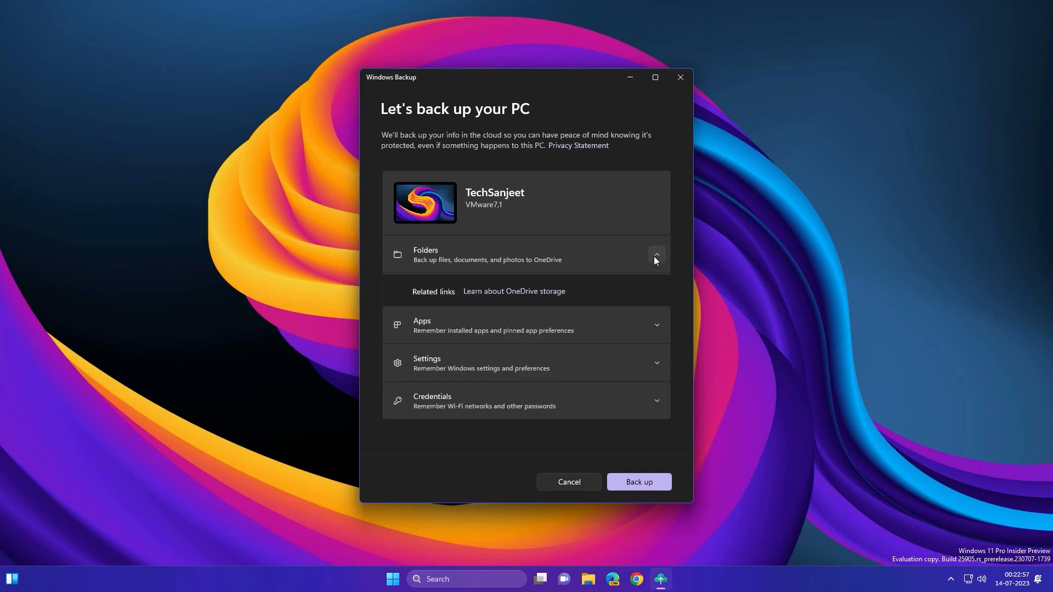
left_click(656, 257)
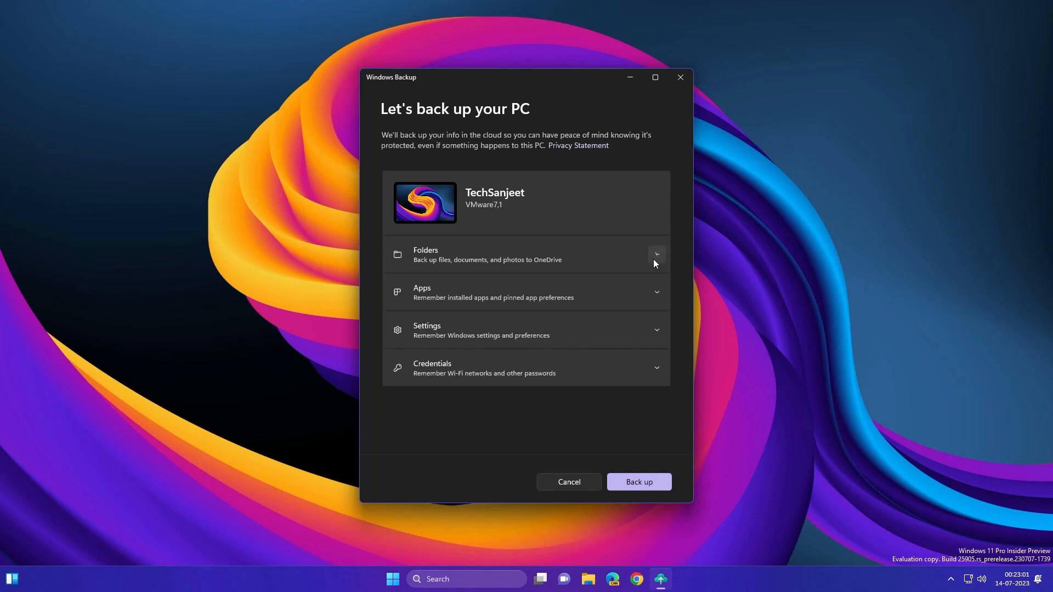
left_click(656, 291)
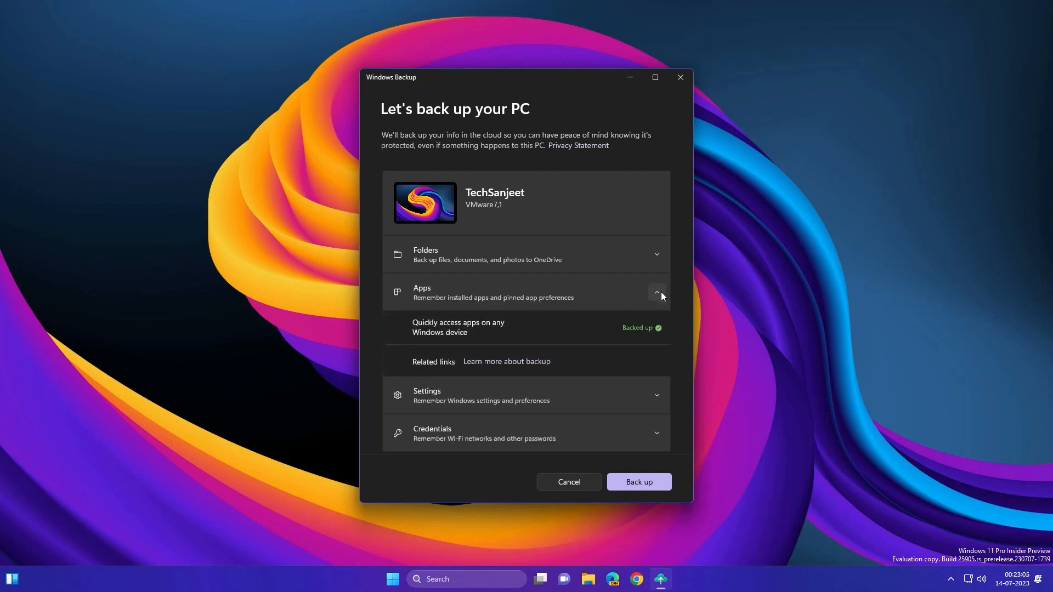
mouse_move(663, 285)
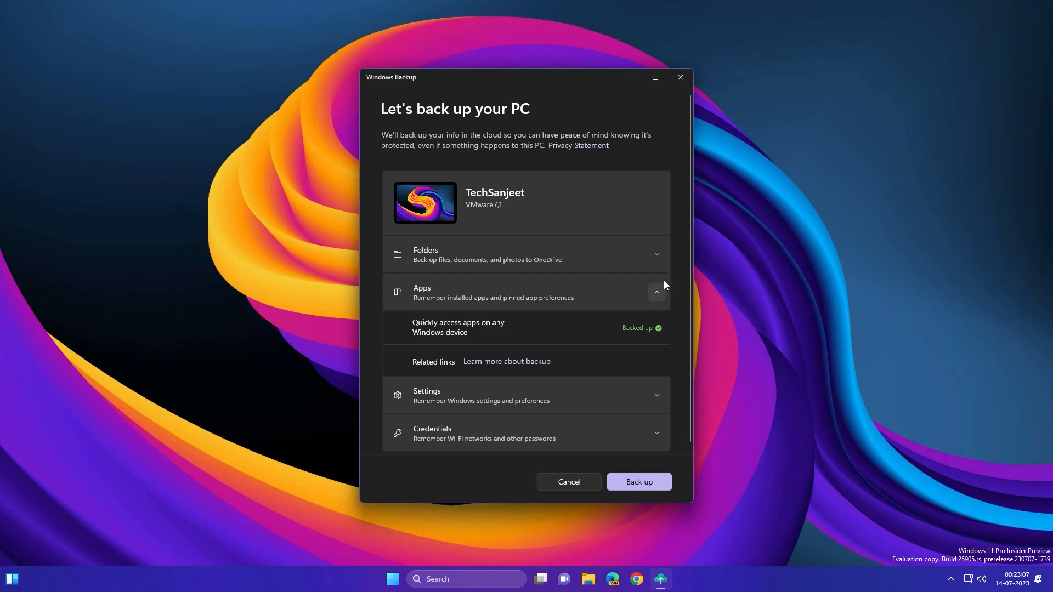
mouse_move(660, 313)
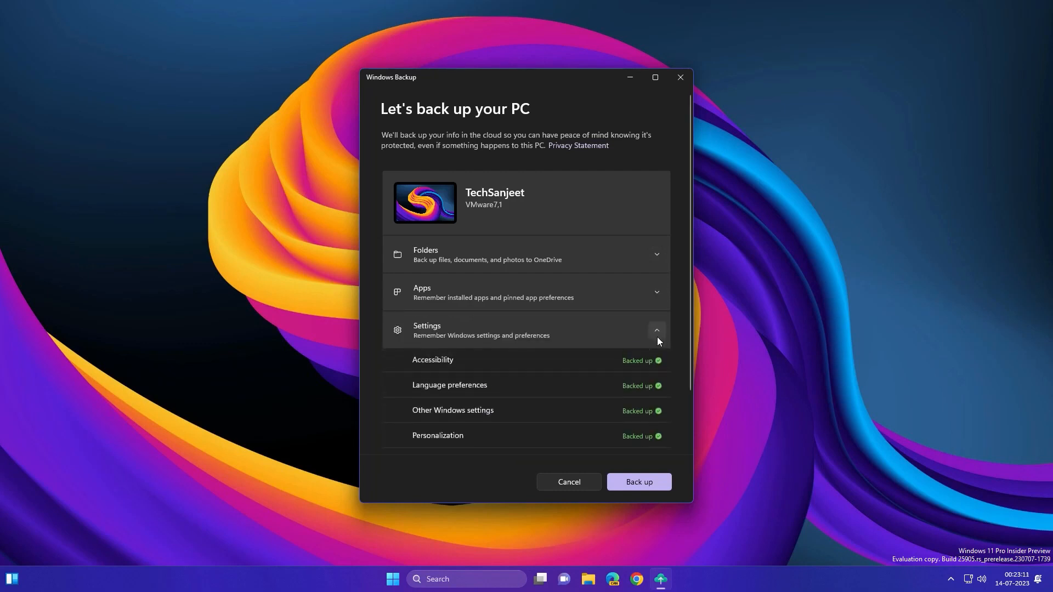
left_click(637, 481)
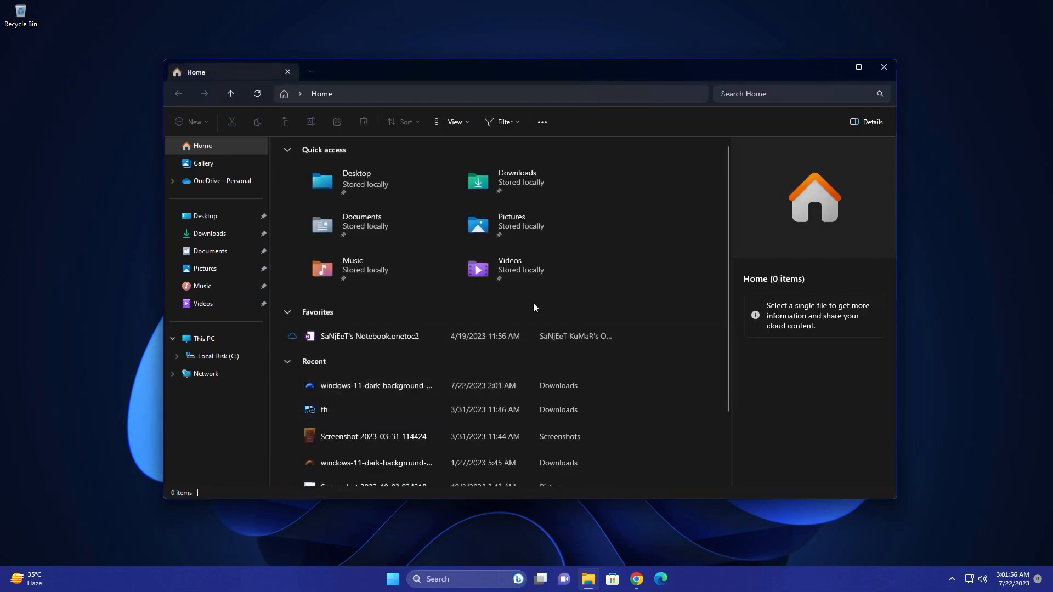
Close the Details pane so Quick access folders fill the Home view
left_click(866, 122)
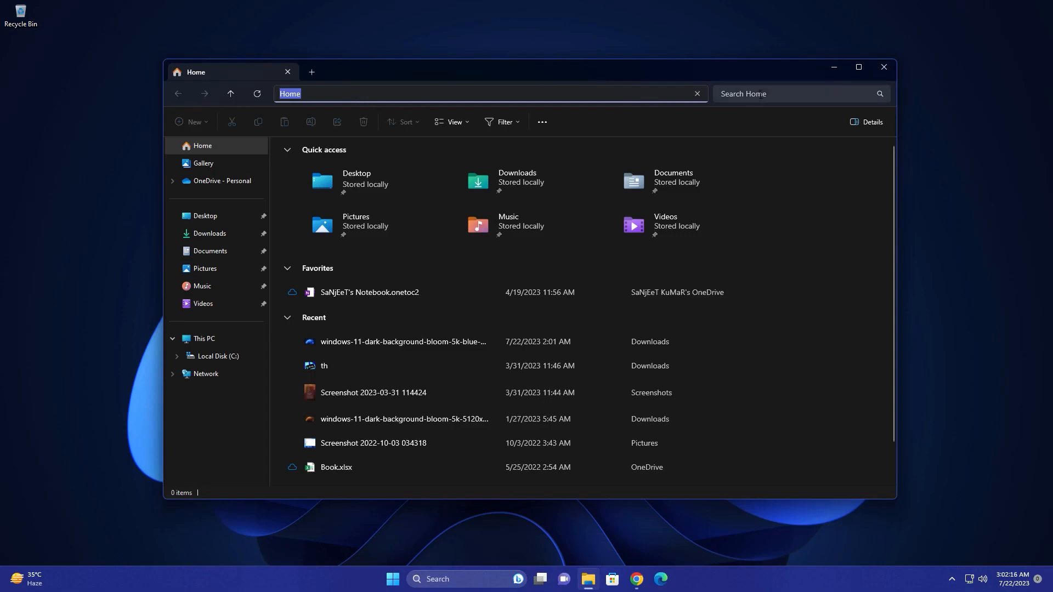
mouse_move(483, 245)
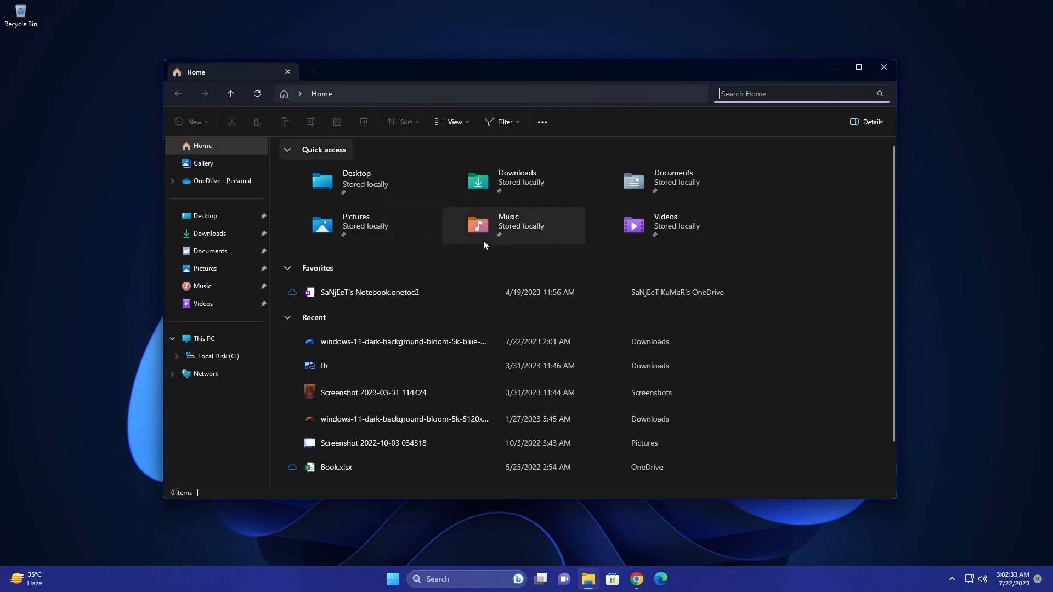
mouse_move(355, 225)
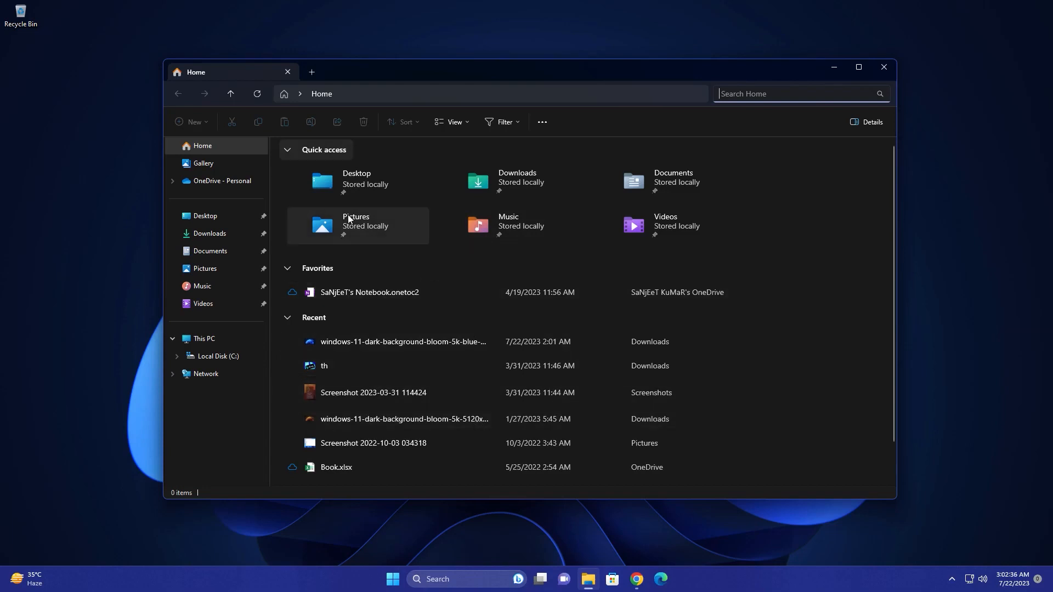
mouse_move(427, 259)
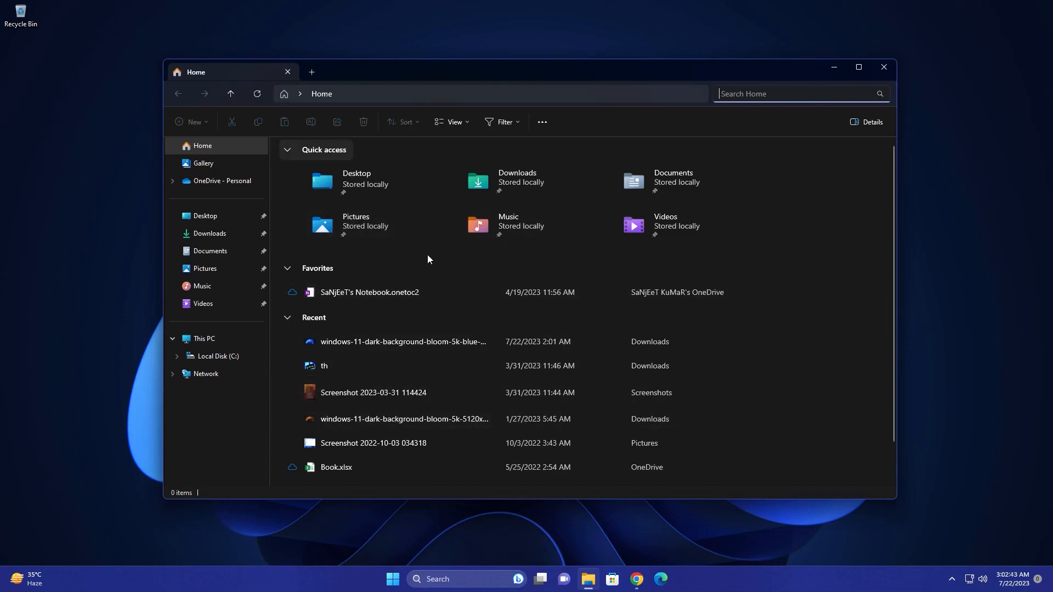